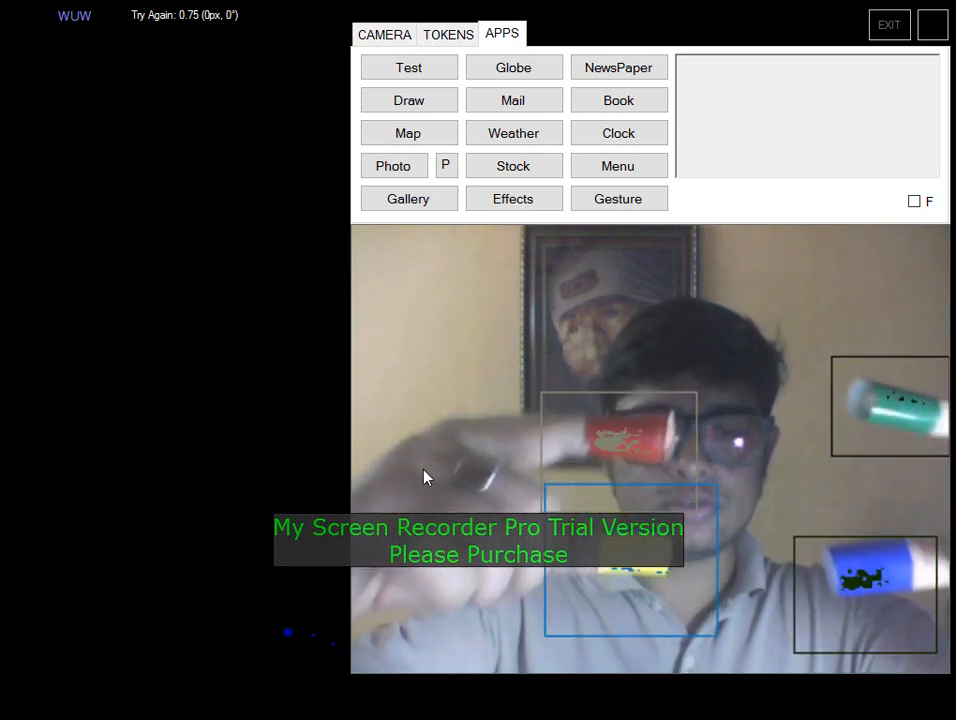
Step: Launch the Draw app from the APPS tab to open the full-screen drawing canvas
left_click(408, 100)
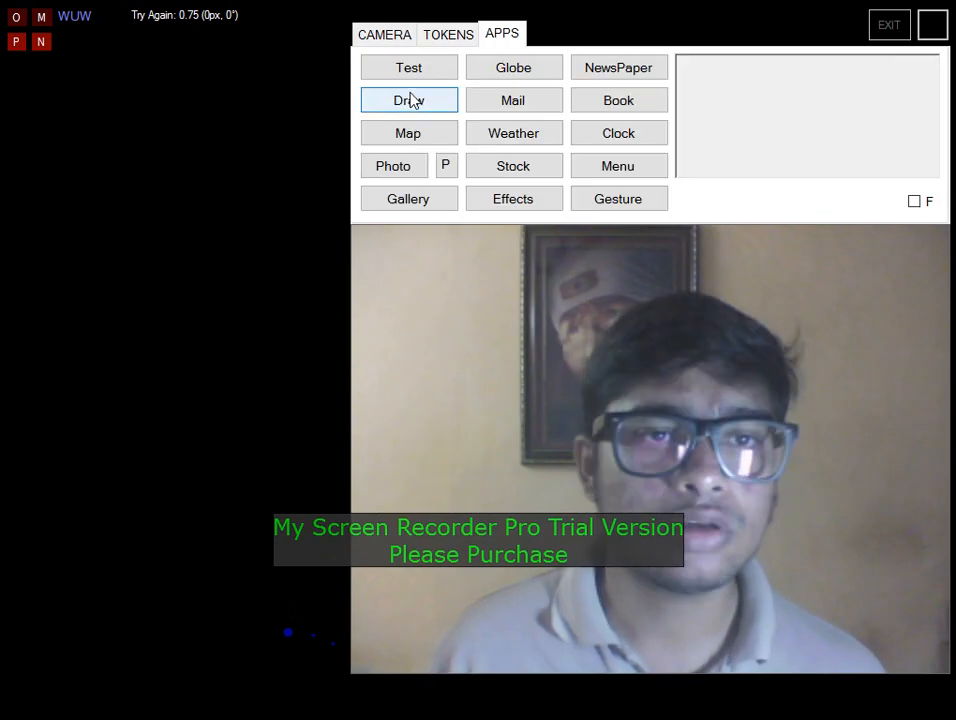
left_click(408, 99)
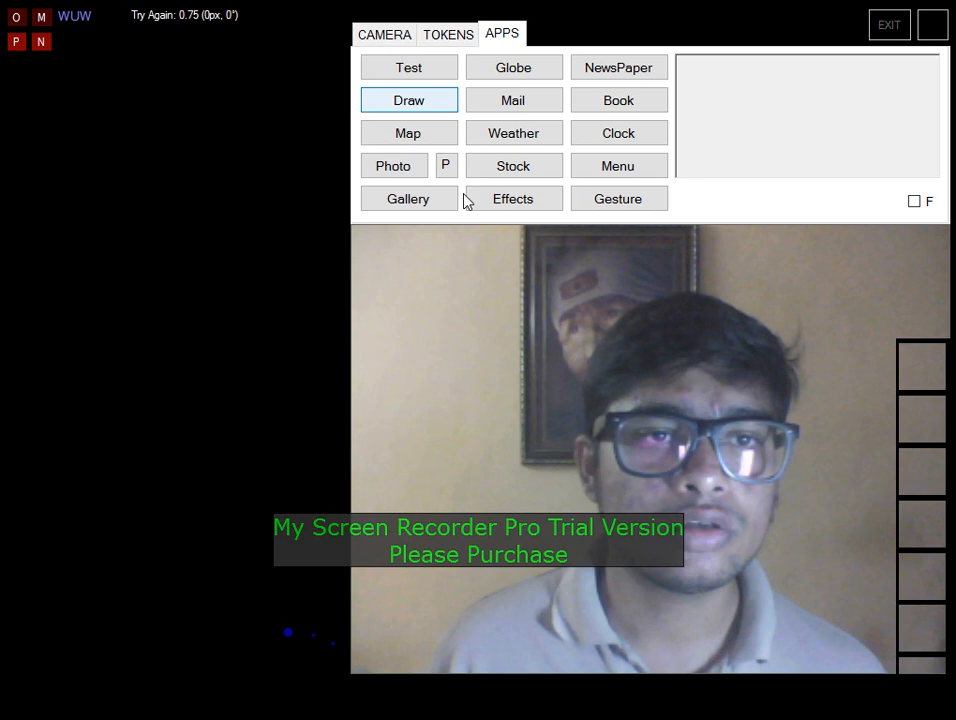
left_click(408, 100)
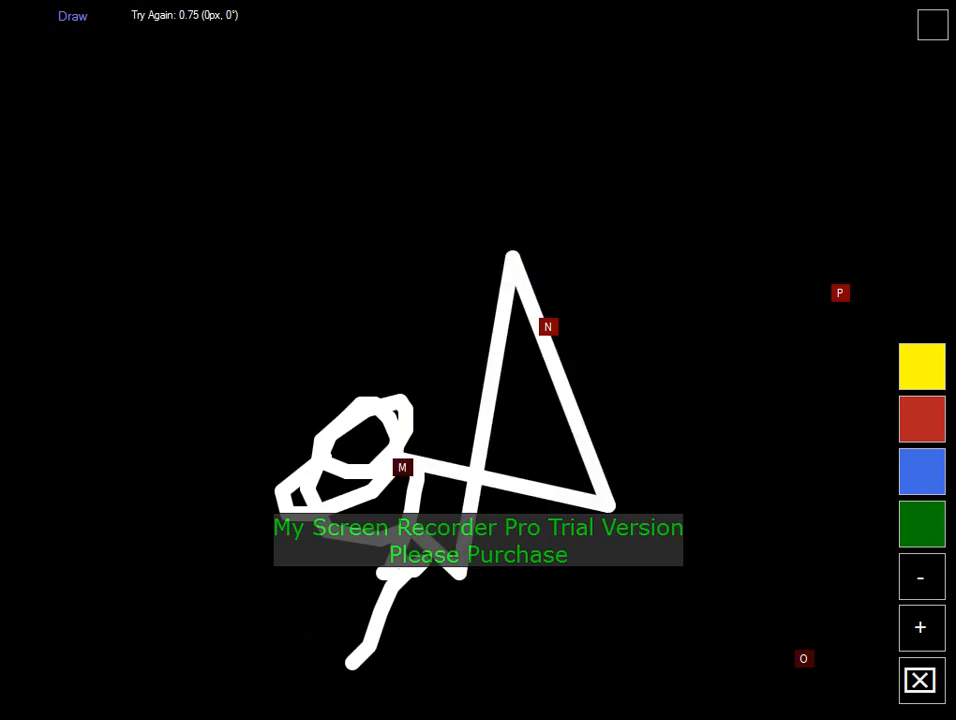
Step: Draw three long crisscrossing white strokes toward the upper right, lower left and upper left
left_click_drag(403, 468, 258, 585)
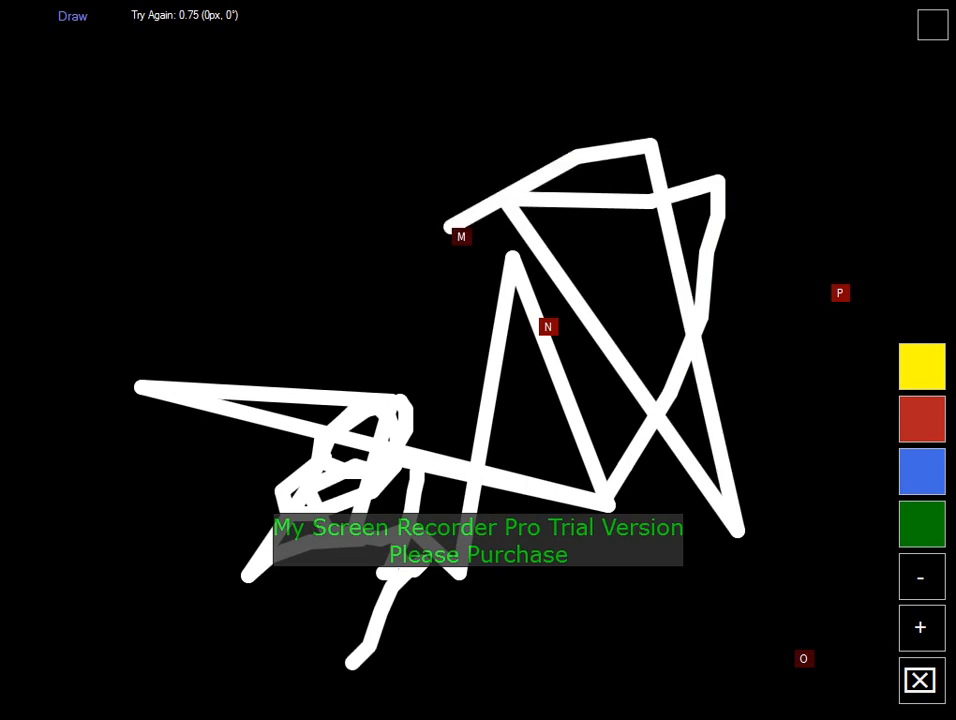
left_click_drag(461, 237, 290, 636)
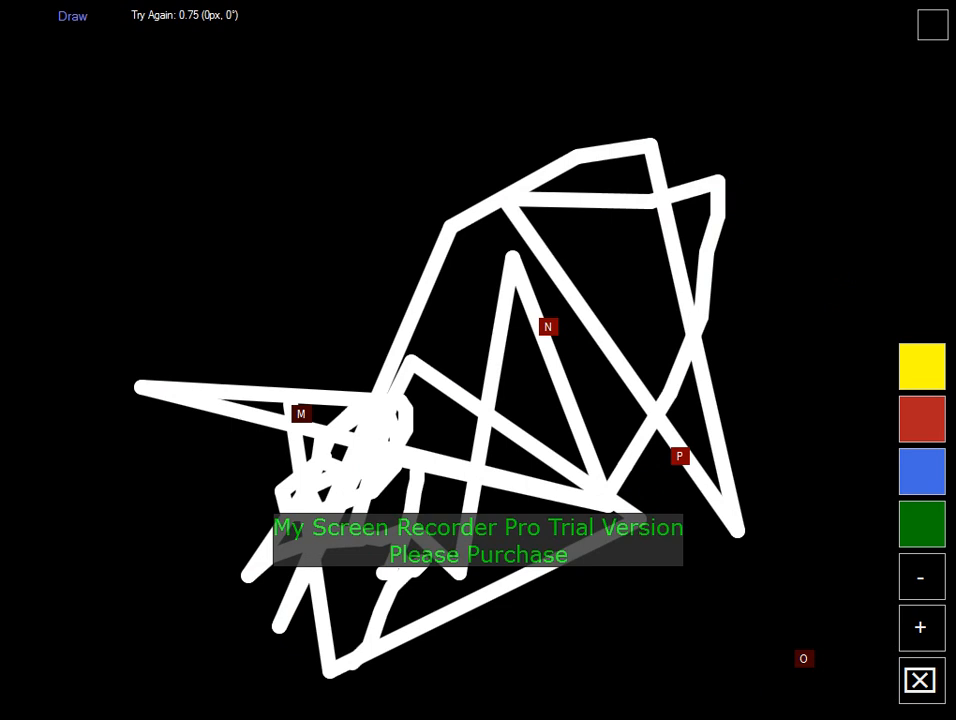
left_click_drag(300, 414, 195, 308)
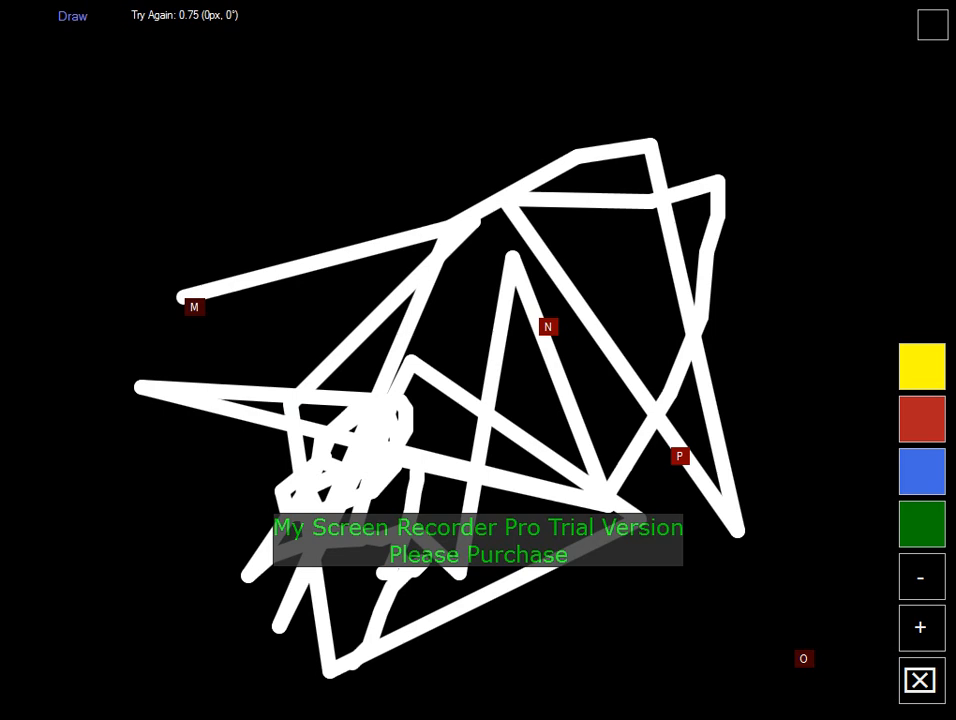